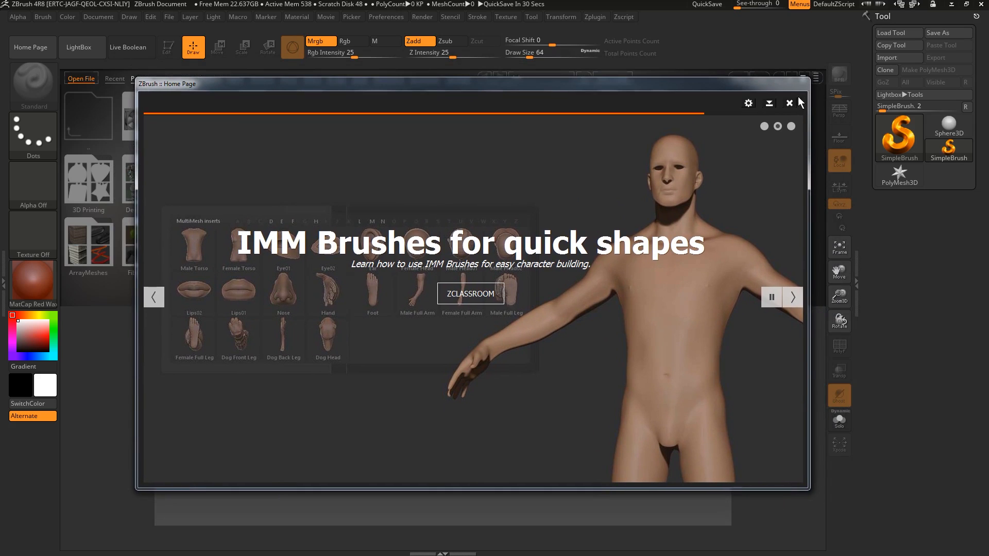
Dismiss the ZBrush Home Page window so the LightBox project browser shows
click(789, 103)
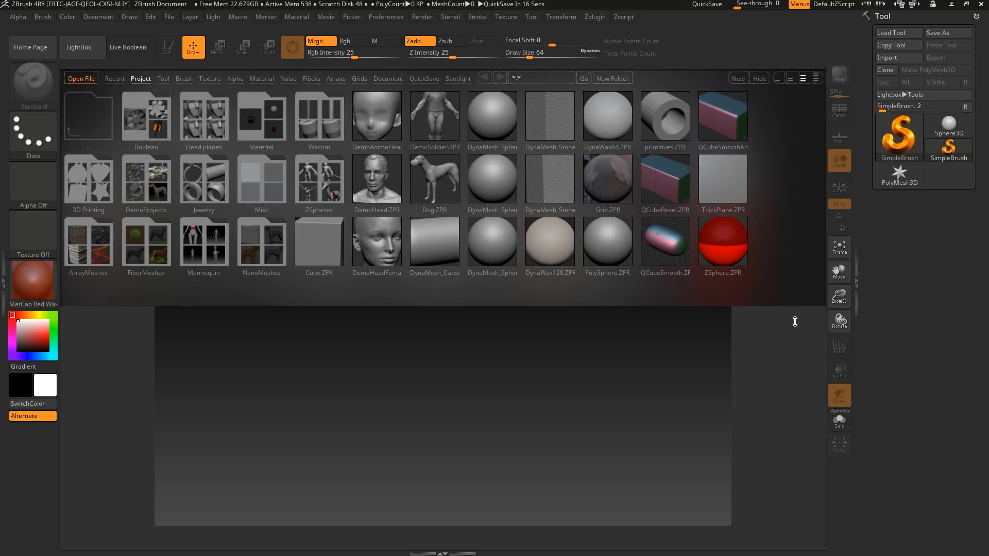
mouse_move(812, 25)
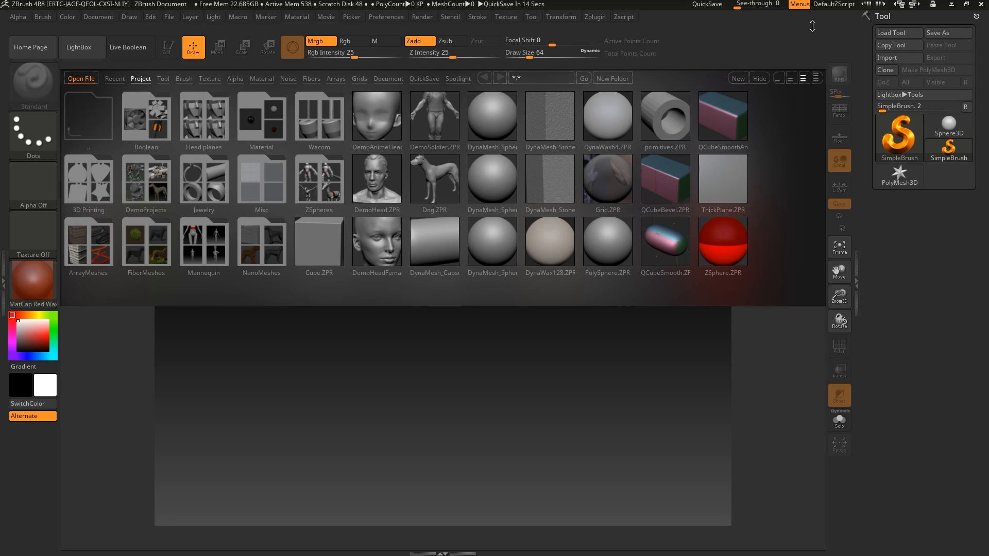
mouse_move(356, 318)
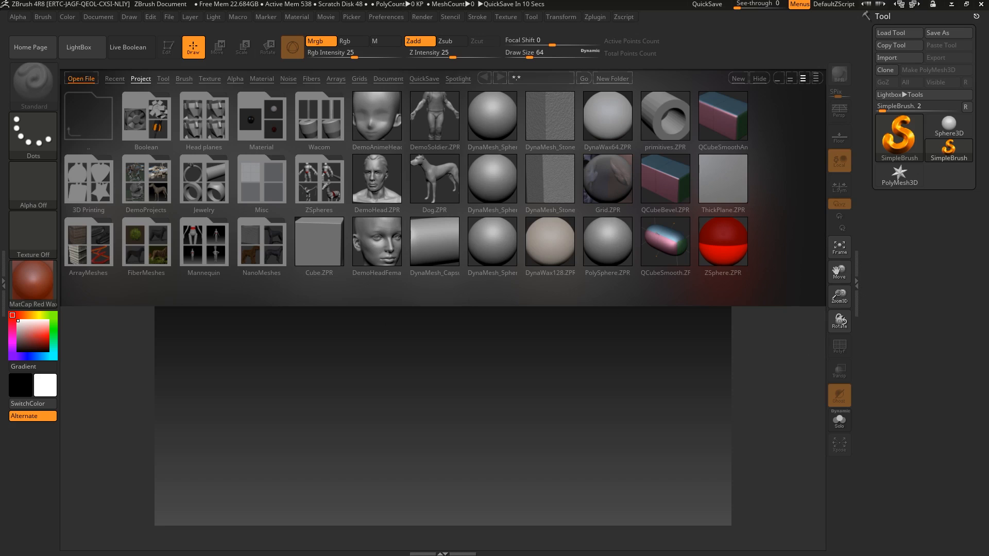
click(98, 17)
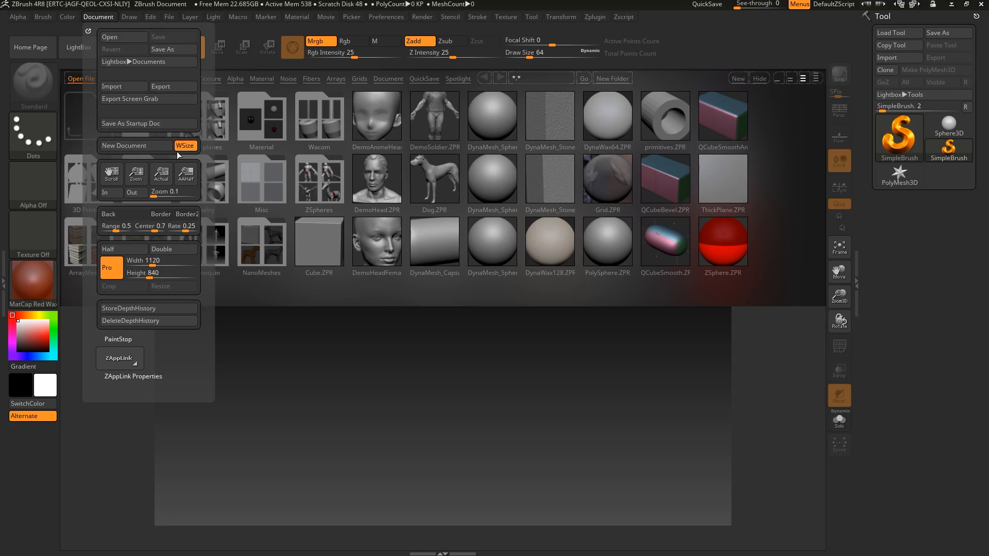
click(160, 174)
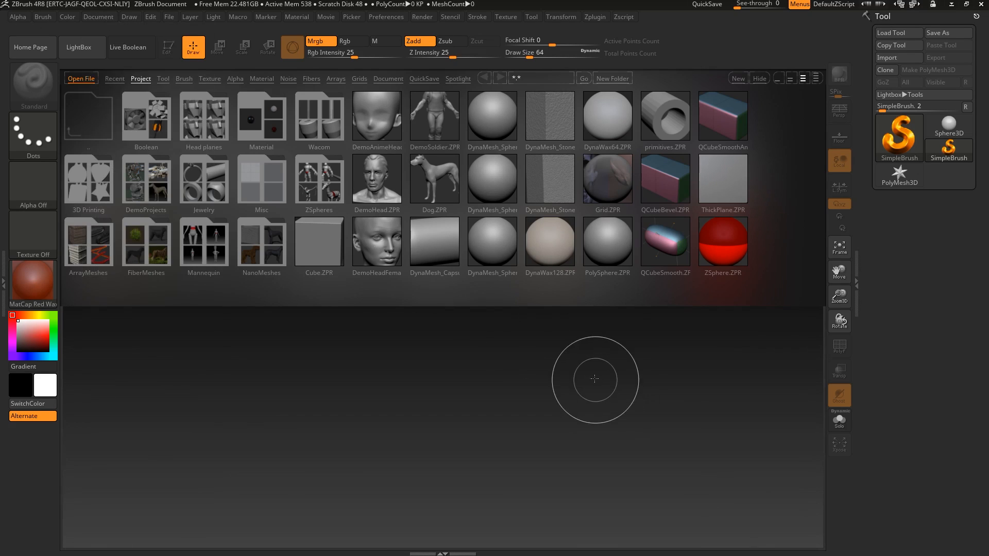
mouse_move(517, 342)
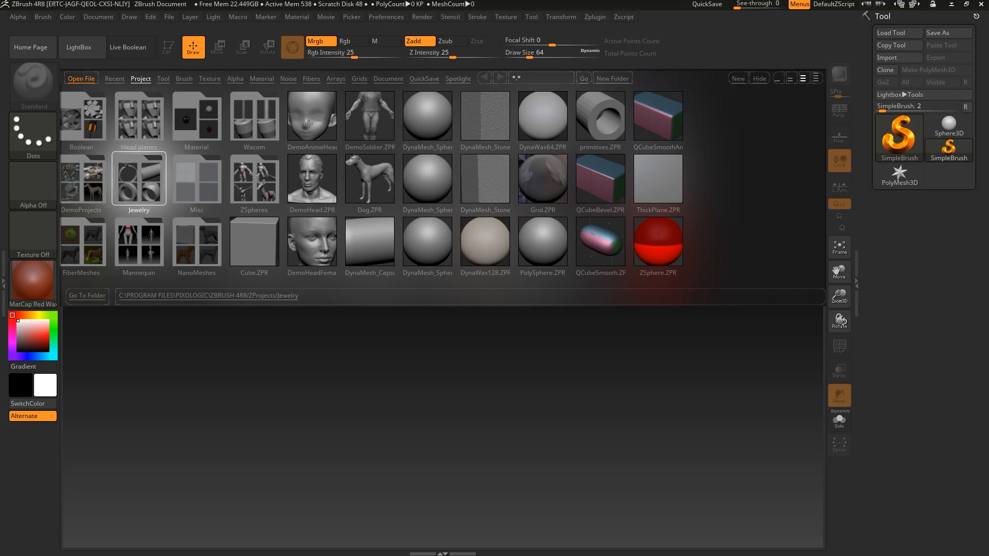
Load DemoAnimeHead.ZPR from the LightBox Project list
click(311, 116)
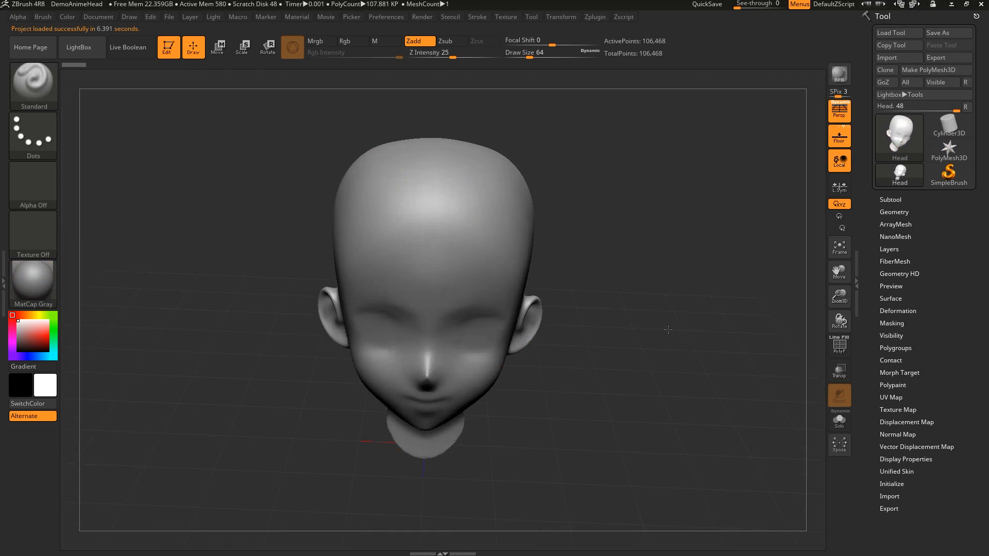
Expand the Subtool list and load the ANUBIS13 tool in place of the anime head
click(890, 200)
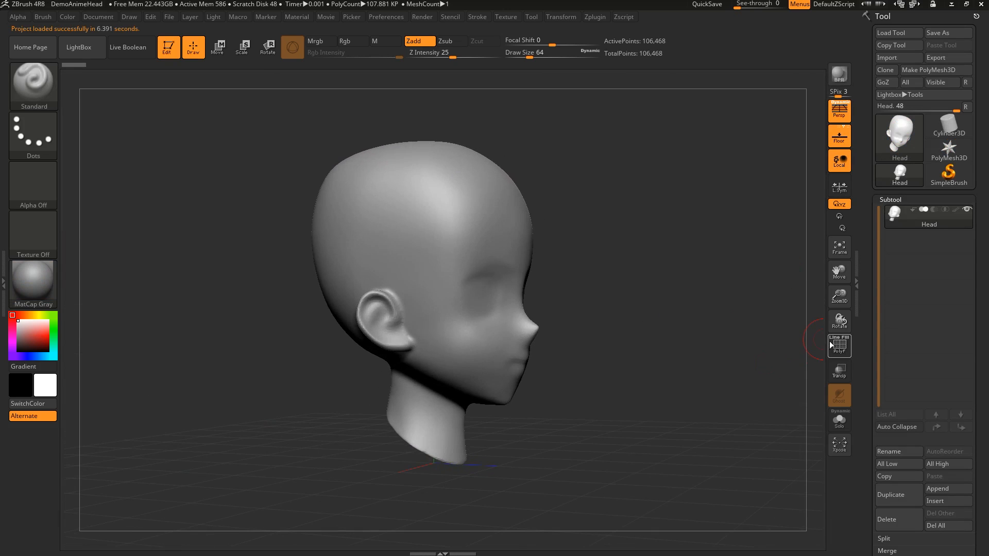
click(840, 345)
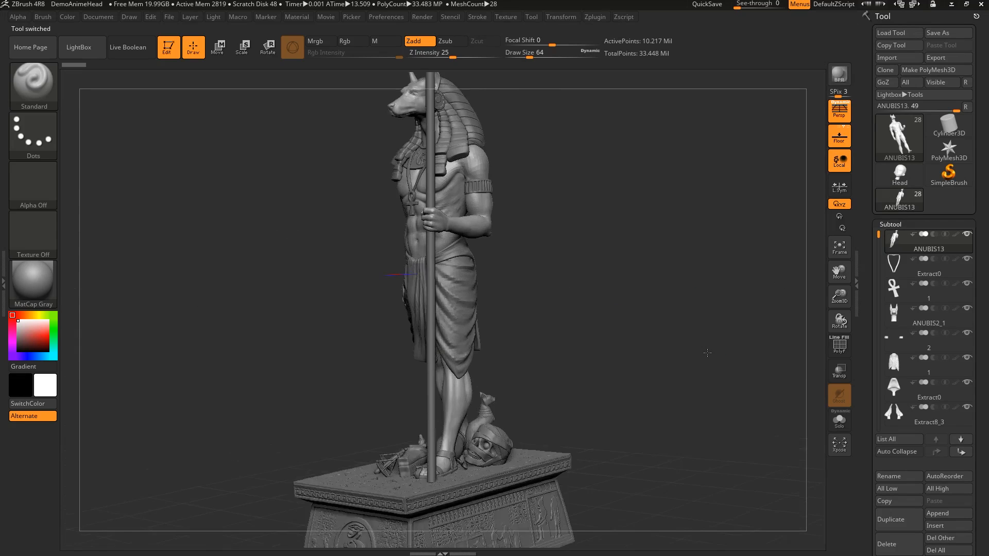
Orbit the view until the Anubis statue and pedestal face straight front
click(32, 282)
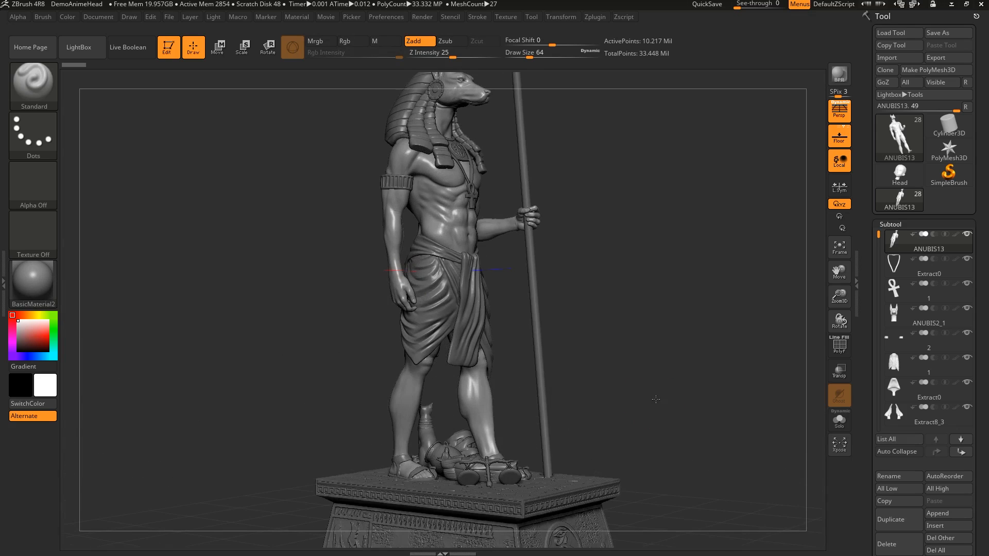
drag(656, 399, 690, 309)
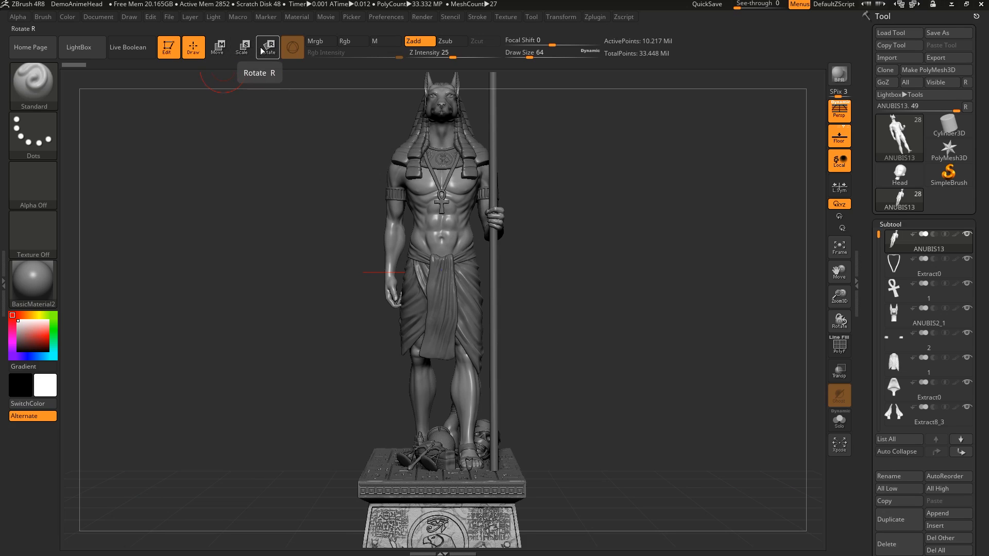
Activate the Transpose gizmo on ANUBIS13 and enlarge the body past its clothing
click(267, 47)
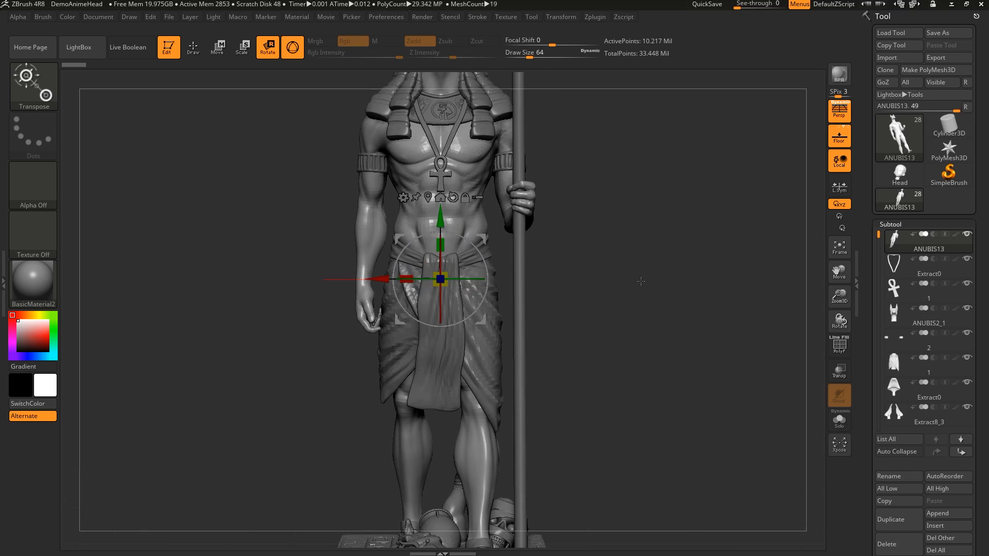
drag(640, 281, 698, 284)
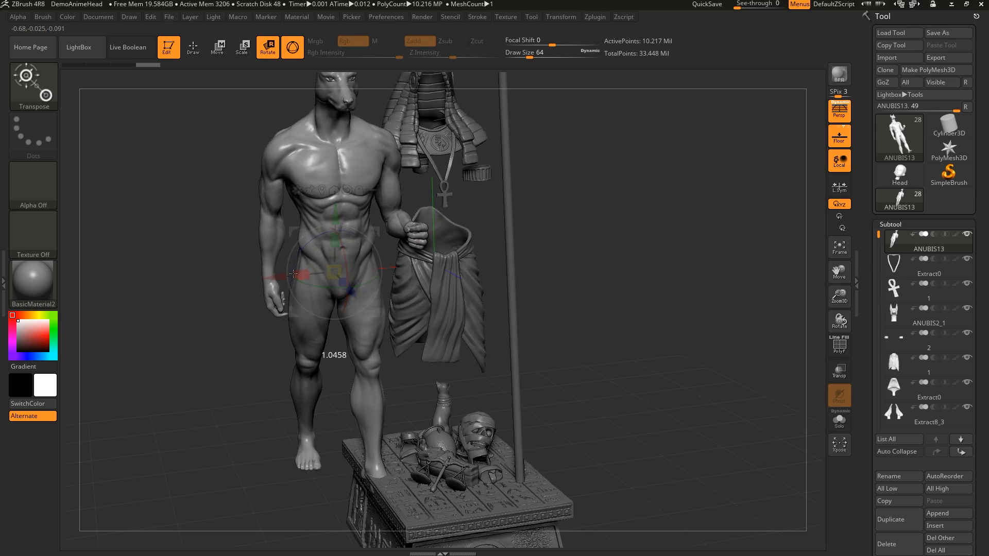
drag(340, 271, 340, 265)
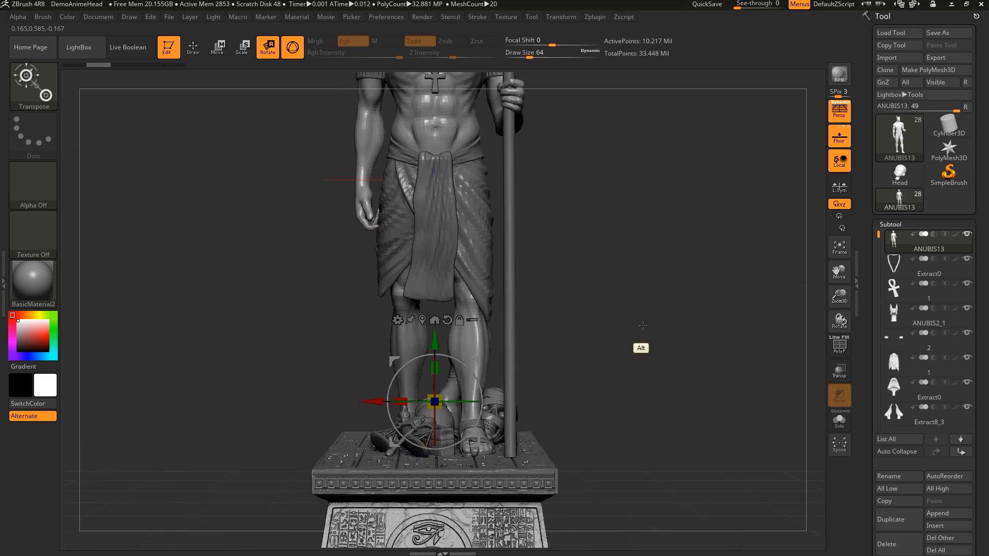
Zoom out to frame the whole statue and turn the body around its feet pivot
drag(643, 326, 609, 306)
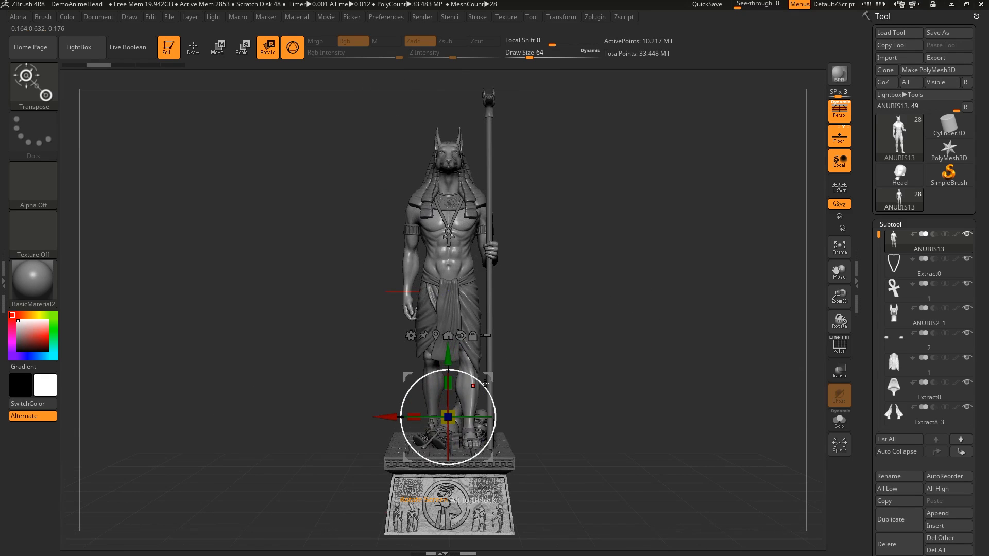
drag(447, 417, 448, 372)
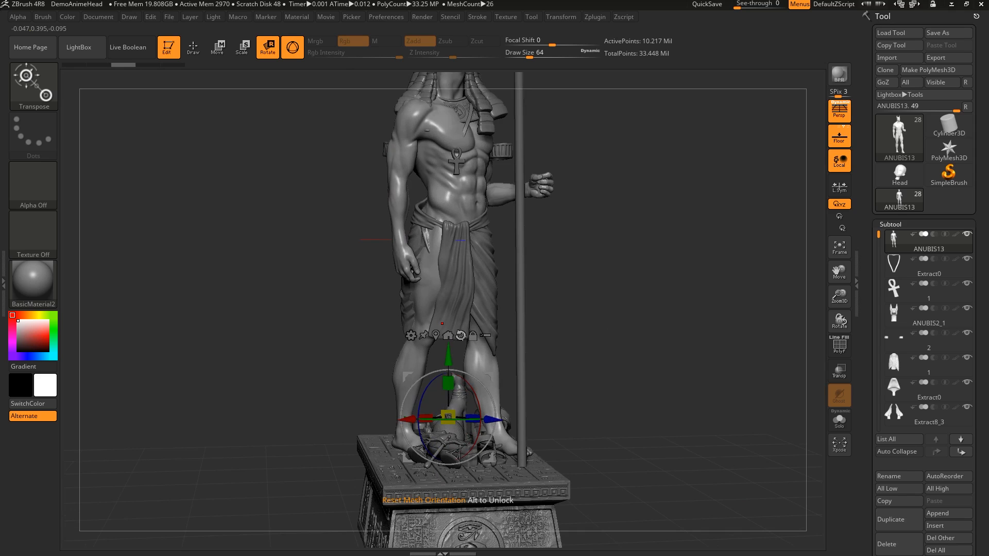
Rotate the ANUBIS13 body with the gizmo ring so the empty hand turns from the staff
drag(441, 252, 680, 335)
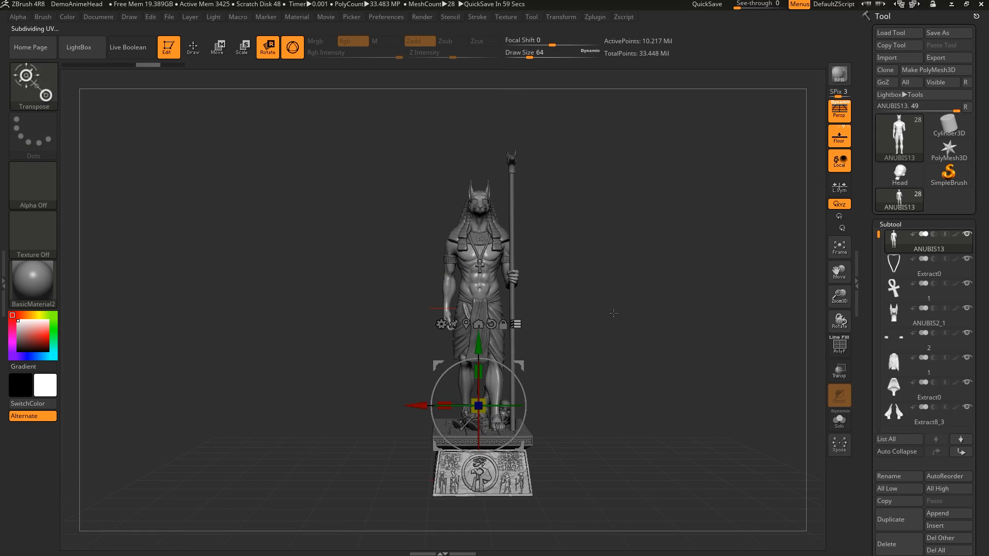
mouse_move(650, 273)
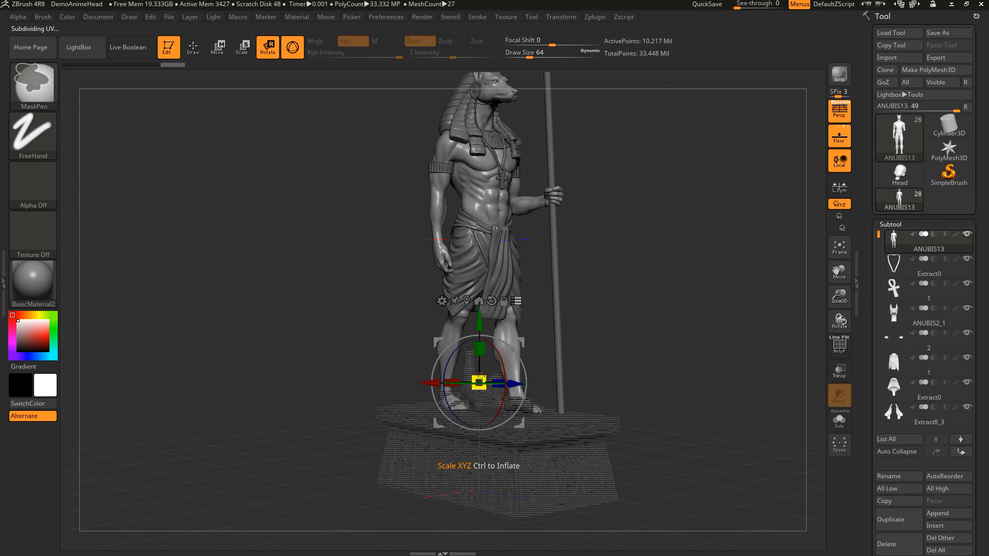
Flatten the pedestal subtool vertically into a thin slab with the gizmo's scale handle
drag(480, 381, 468, 346)
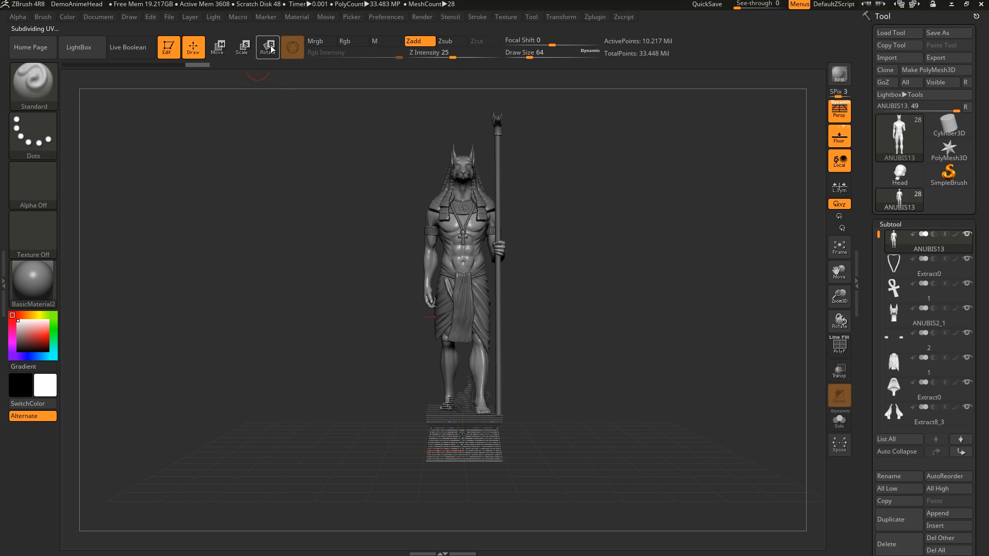
Re-enable the gizmo, bring back the full-height pedestal, and orbit to a three-quarter view
click(267, 47)
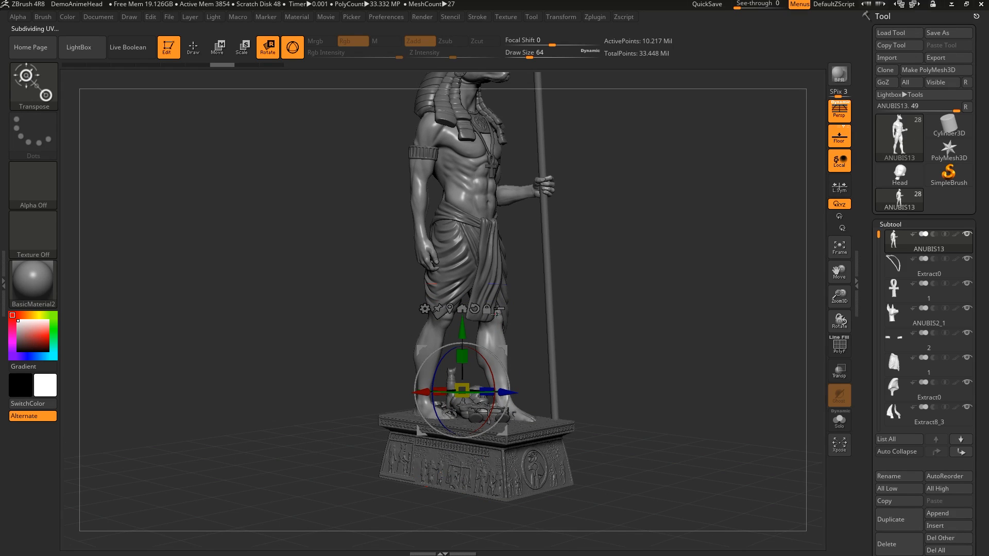
mouse_move(474, 309)
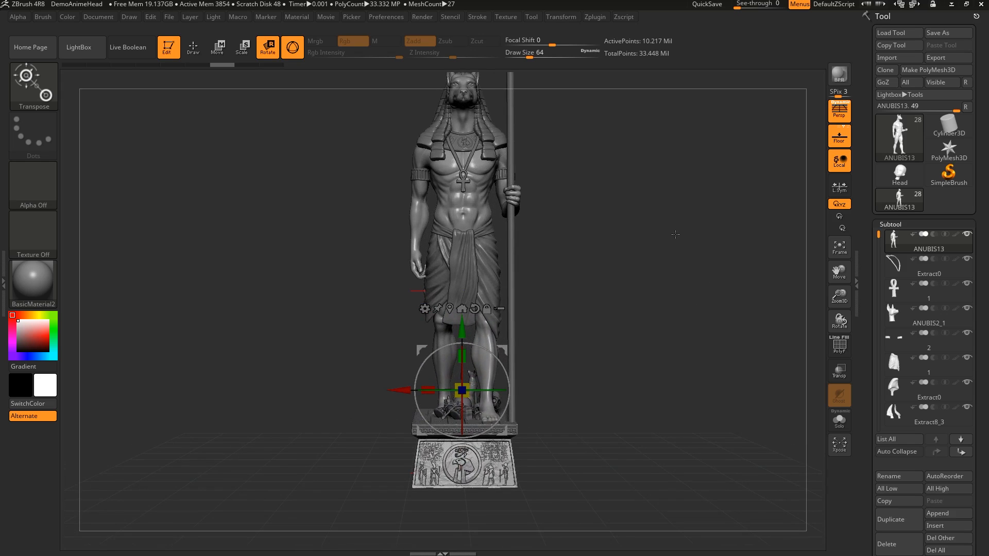
drag(675, 235, 596, 292)
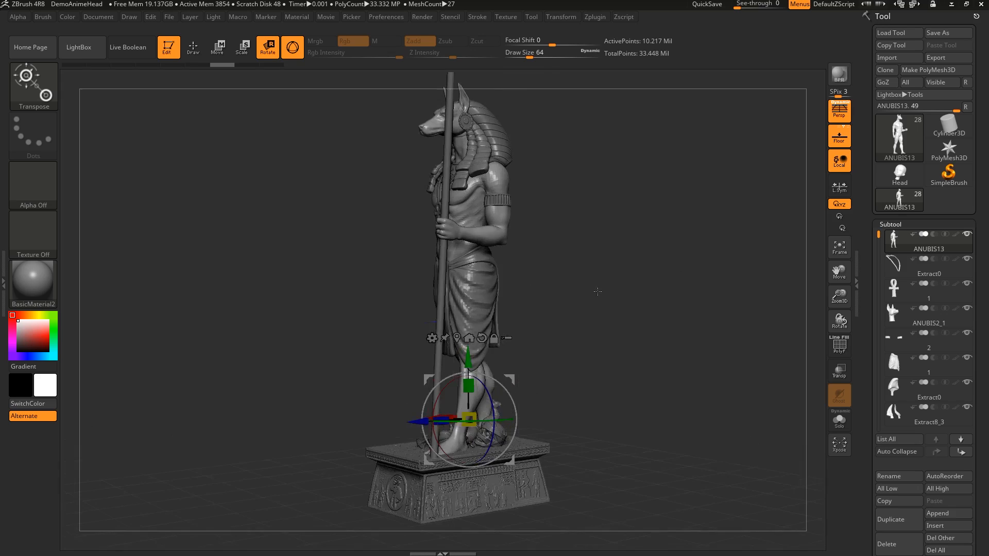
drag(596, 292, 696, 387)
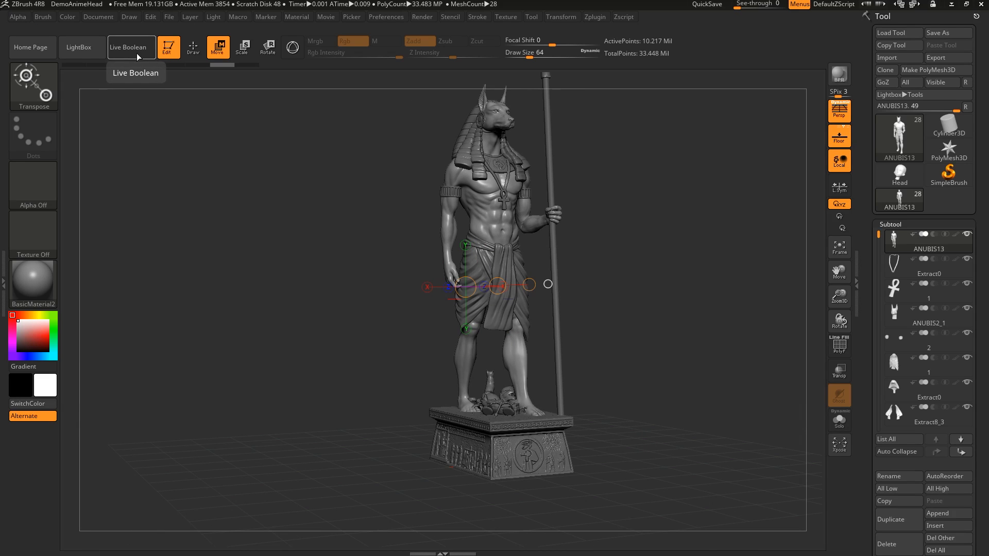
mouse_move(341, 244)
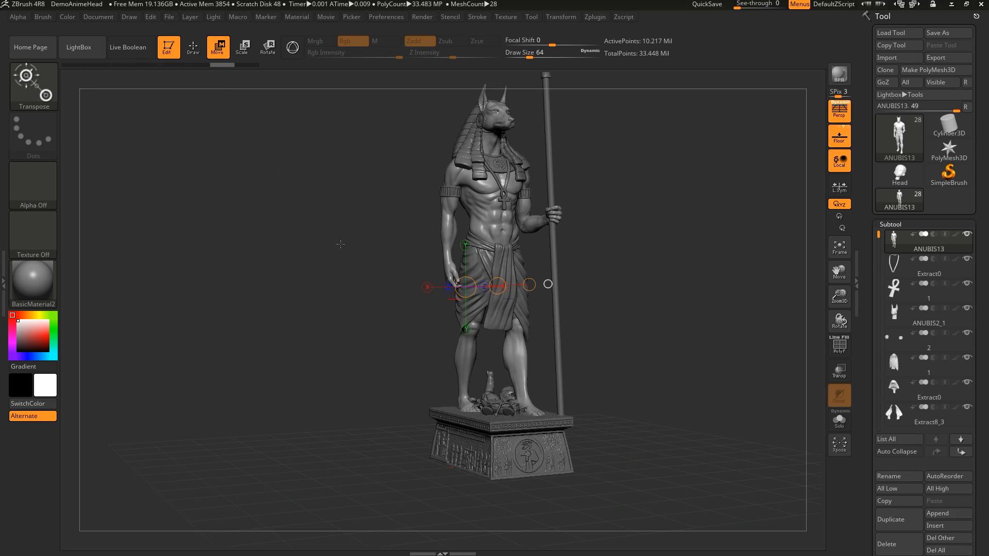